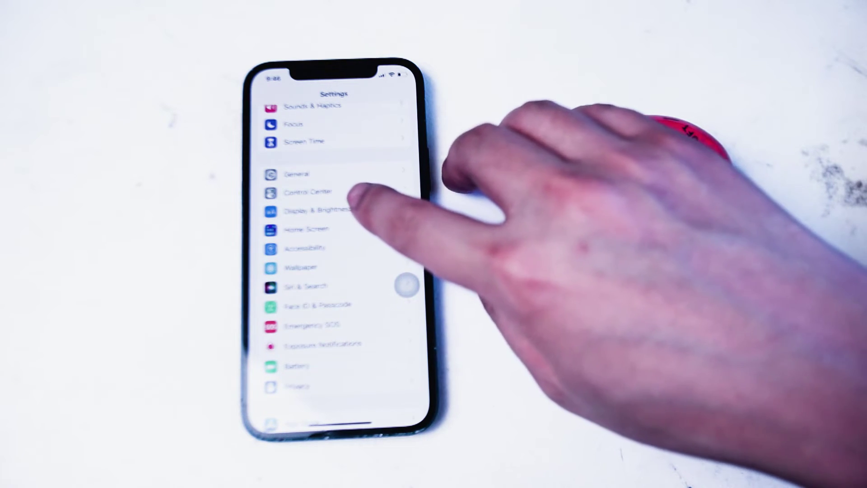
# Go to Display & Brightness and open the Auto-Lock options, with Never selected.
pyautogui.click(318, 209)
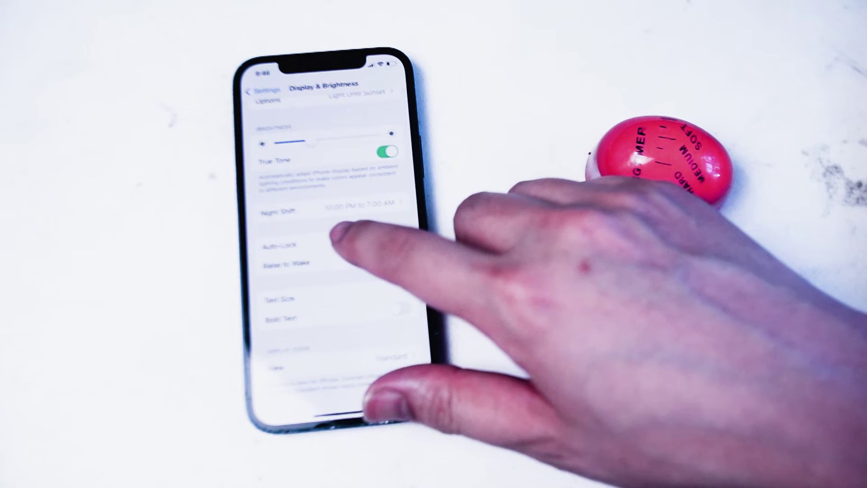
pyautogui.click(275, 245)
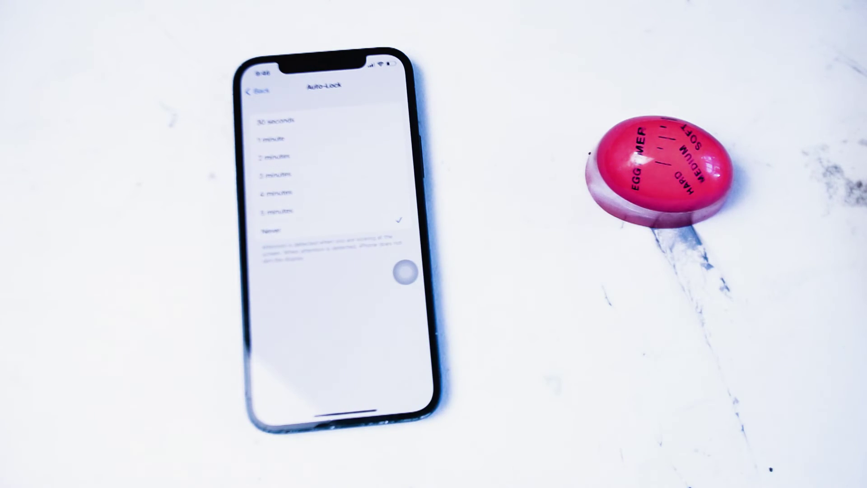